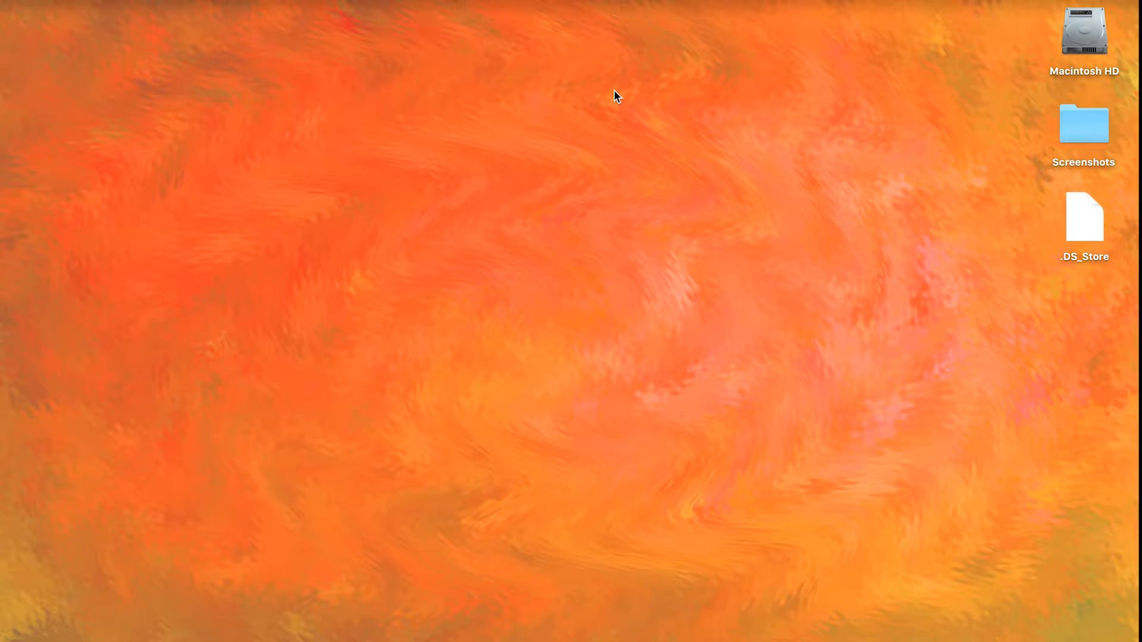
mouse_move(474, 153)
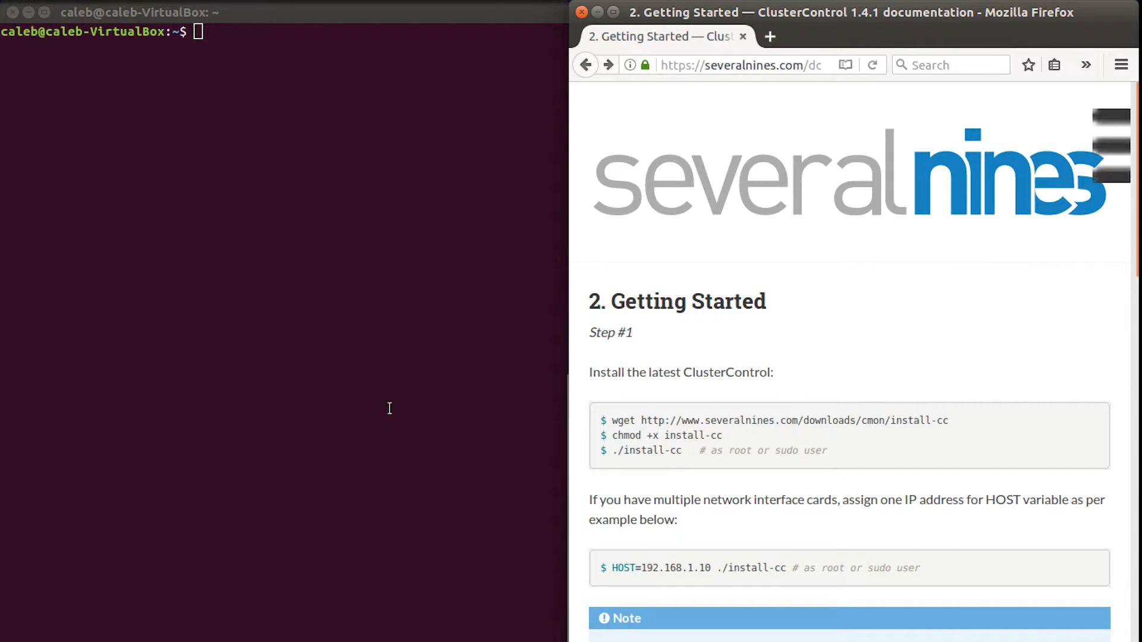
- Focus the terminal beside the ClusterControl getting-started guide and check the docs page URL
left_click(743, 65)
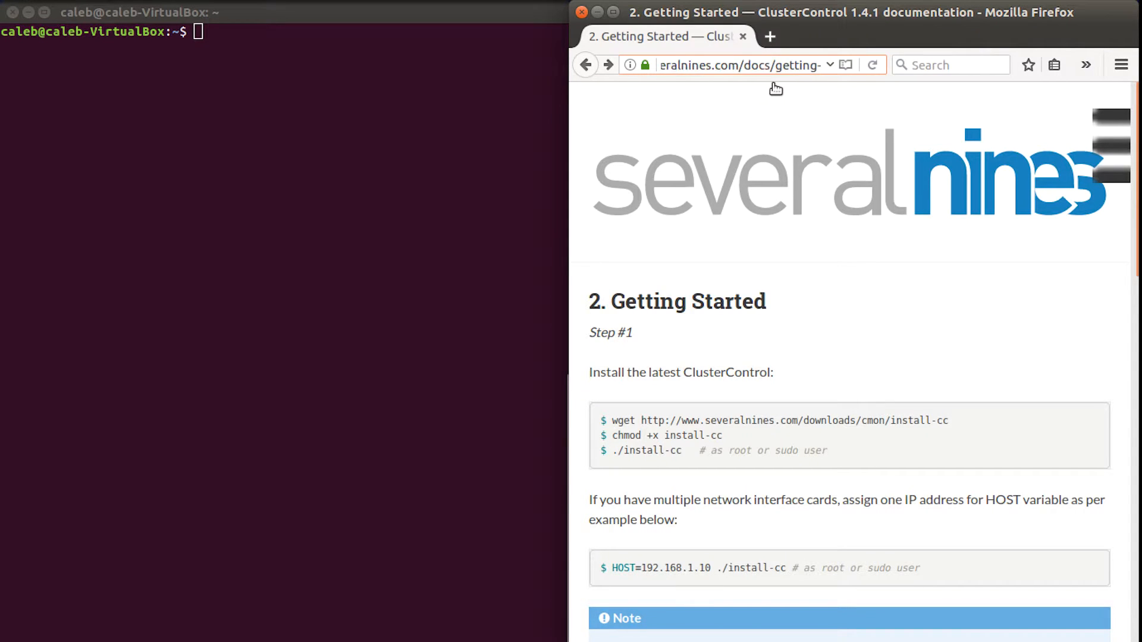
left_click(739, 65)
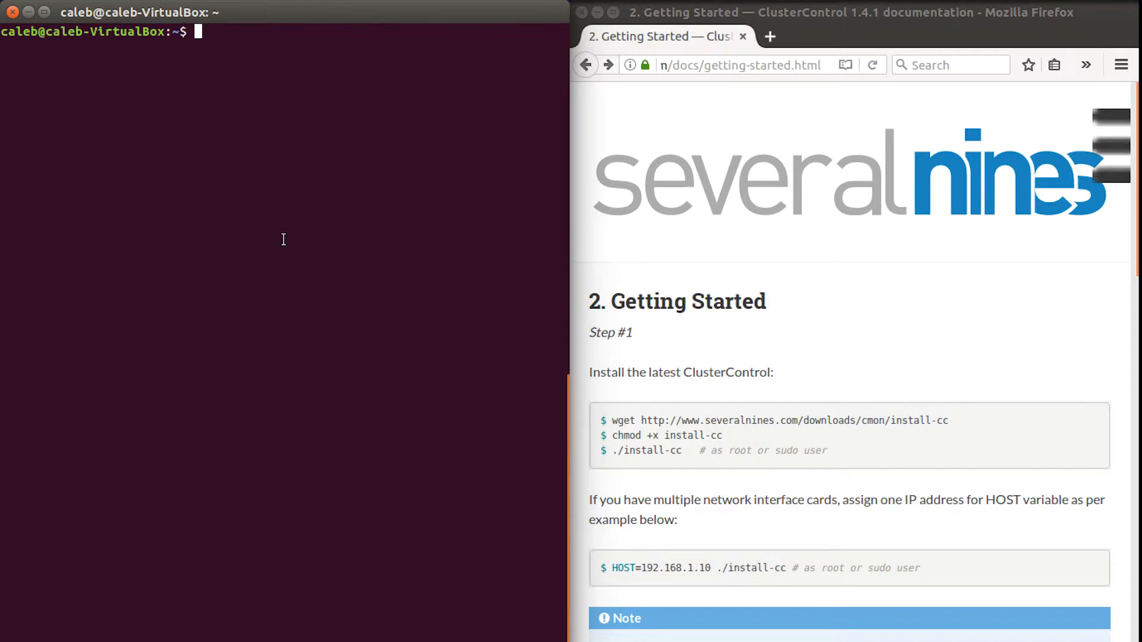
- Download install-cc from severalnines.com with wget, chmod +x it, and run ./install-cc
type("wget")
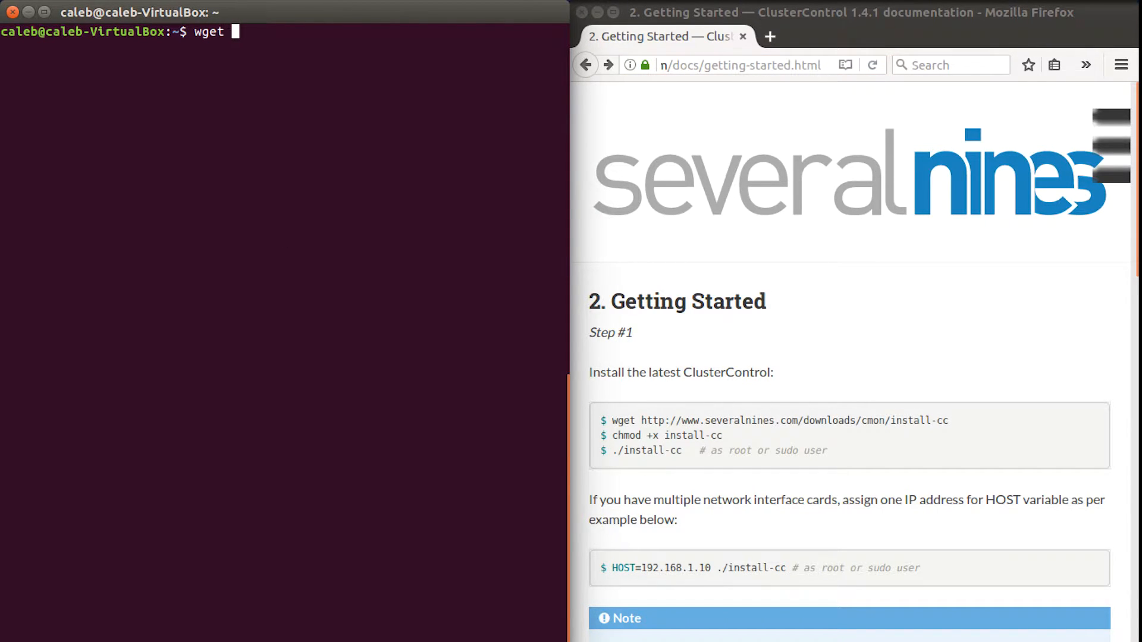
type("http://www.severalnines.com/downloads/cmon/install-cc")
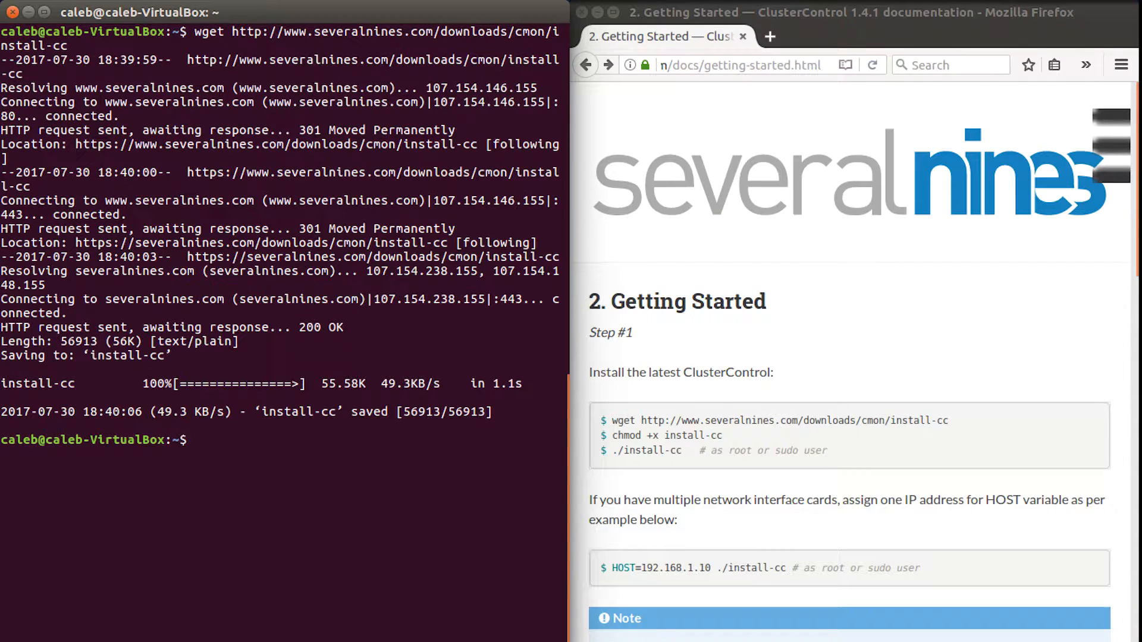
type("chmod +x")
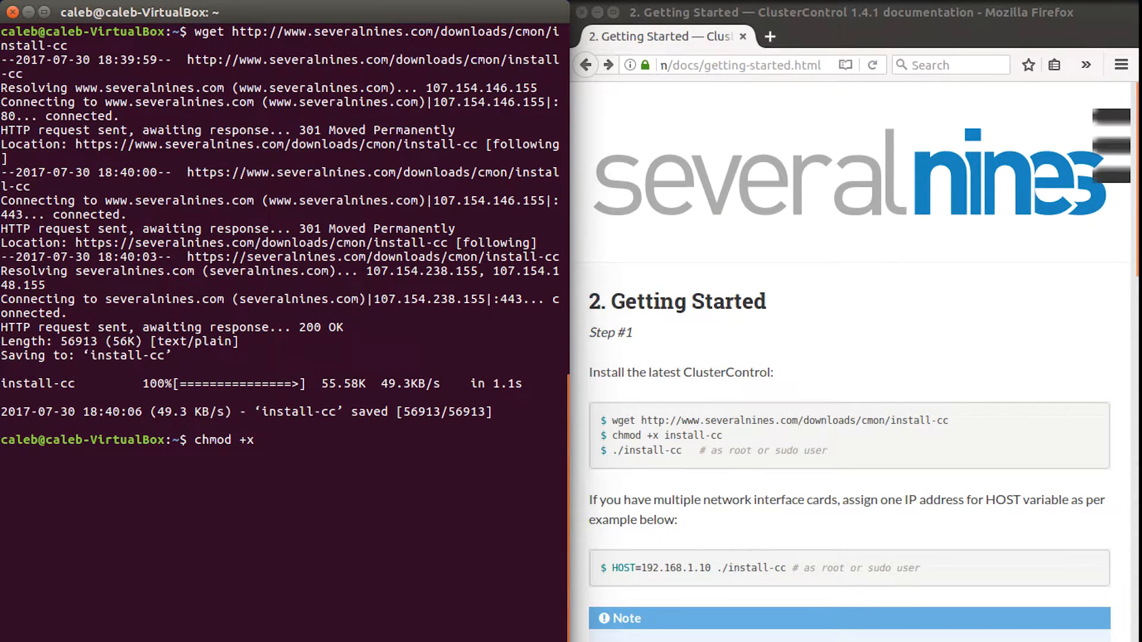
type("install-cc")
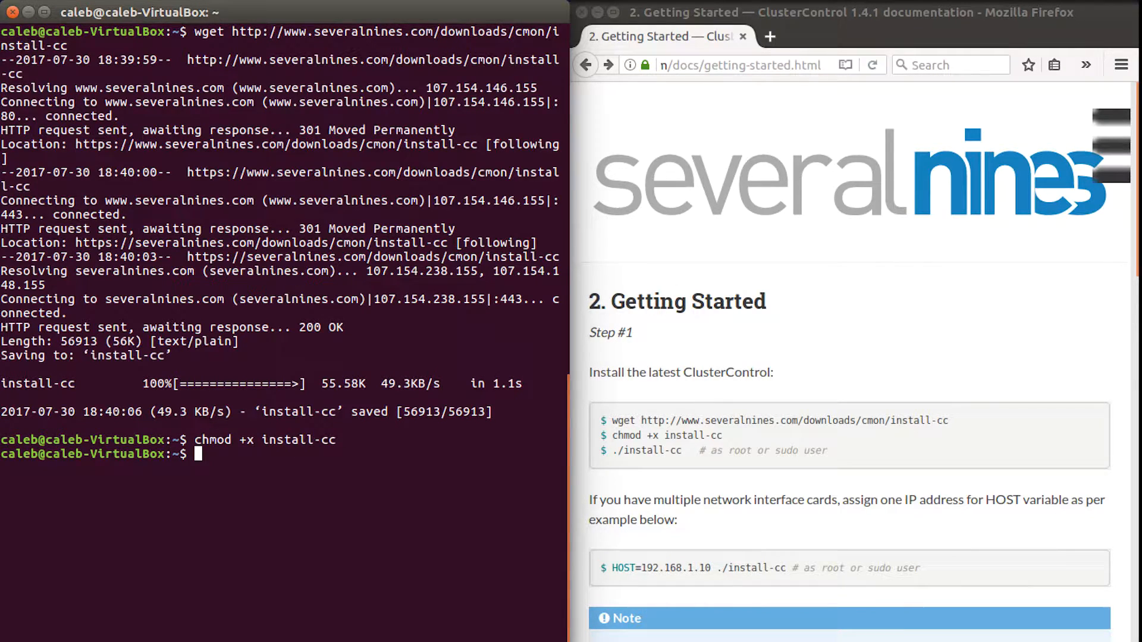
type("./in")
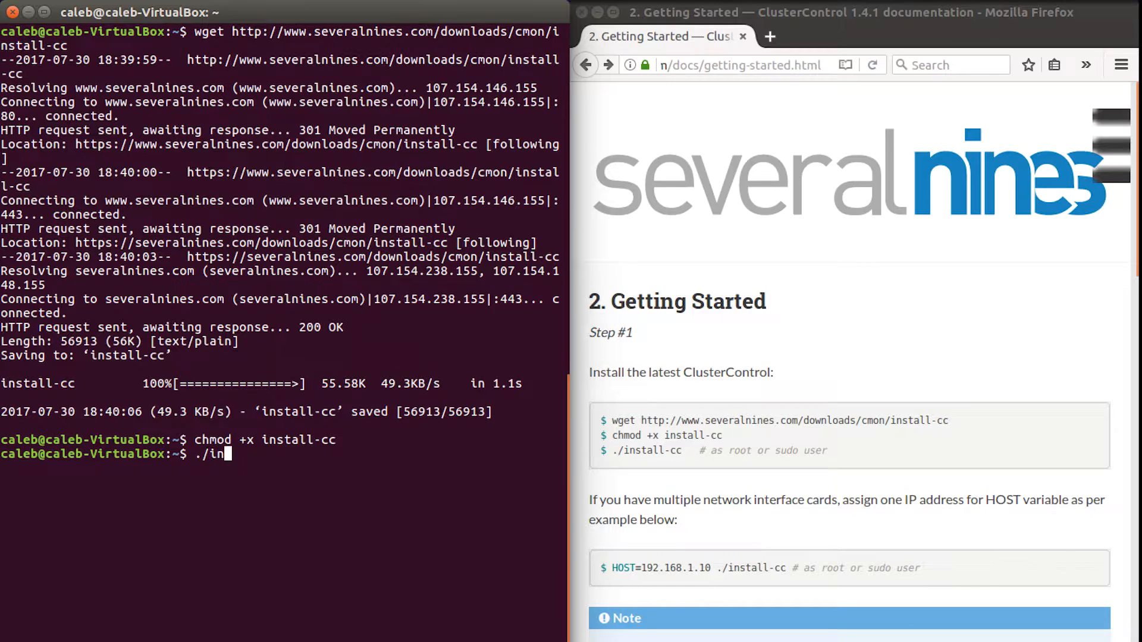
type("stall-cc")
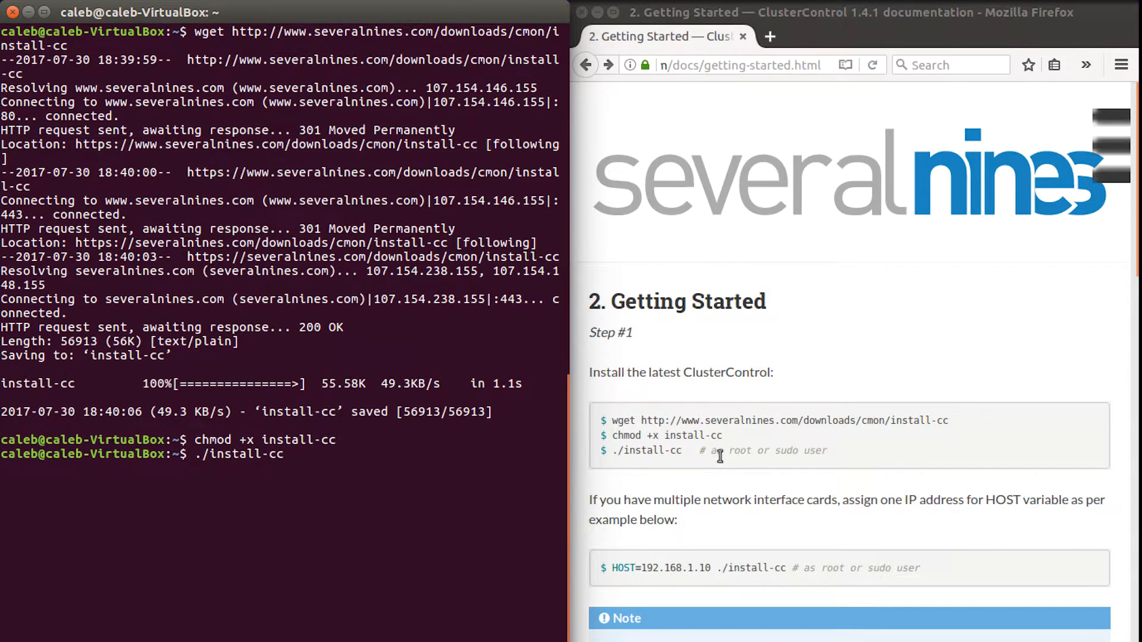
left_click(270, 453)
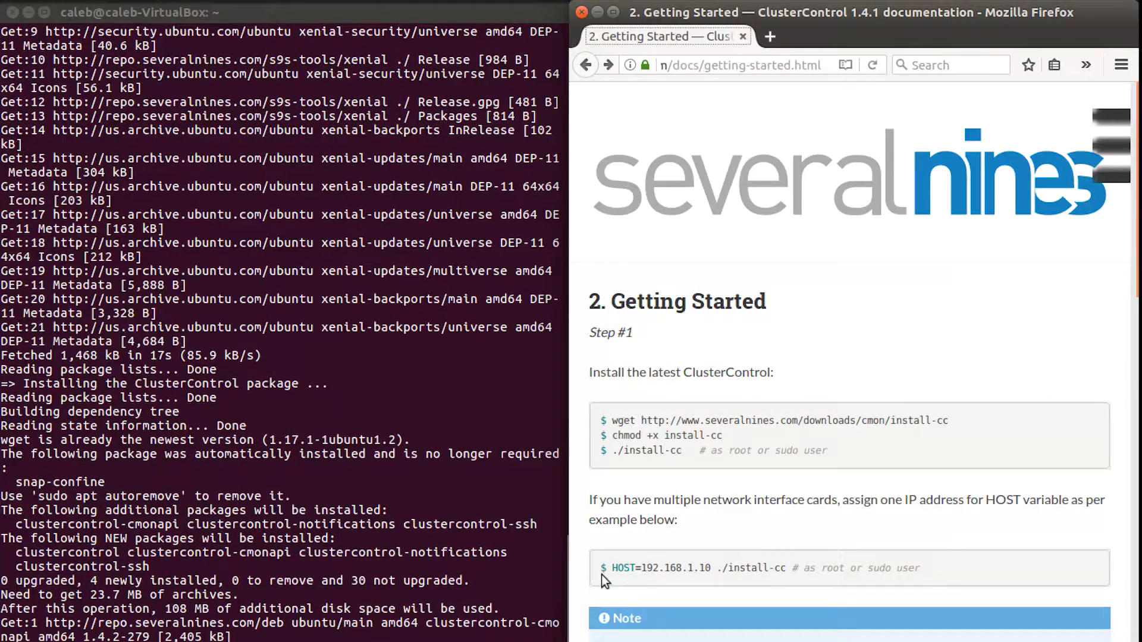
- Scroll the output while clustercontrol, cmonapi, notifications and ssh packages download and unpack
scroll("down", 3)
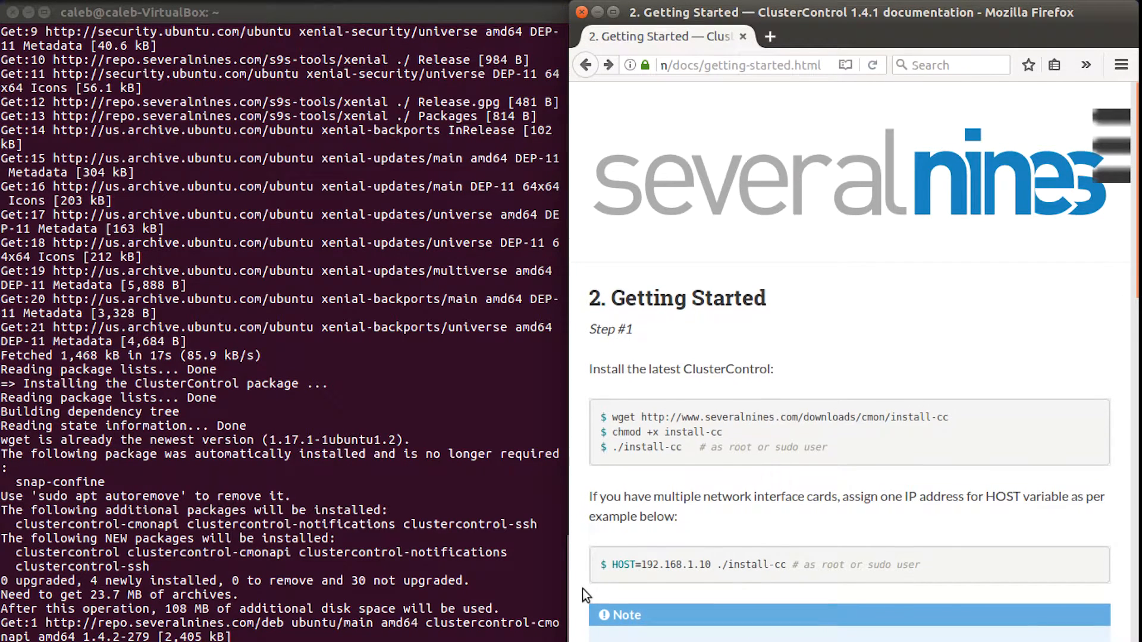
scroll("down", 3)
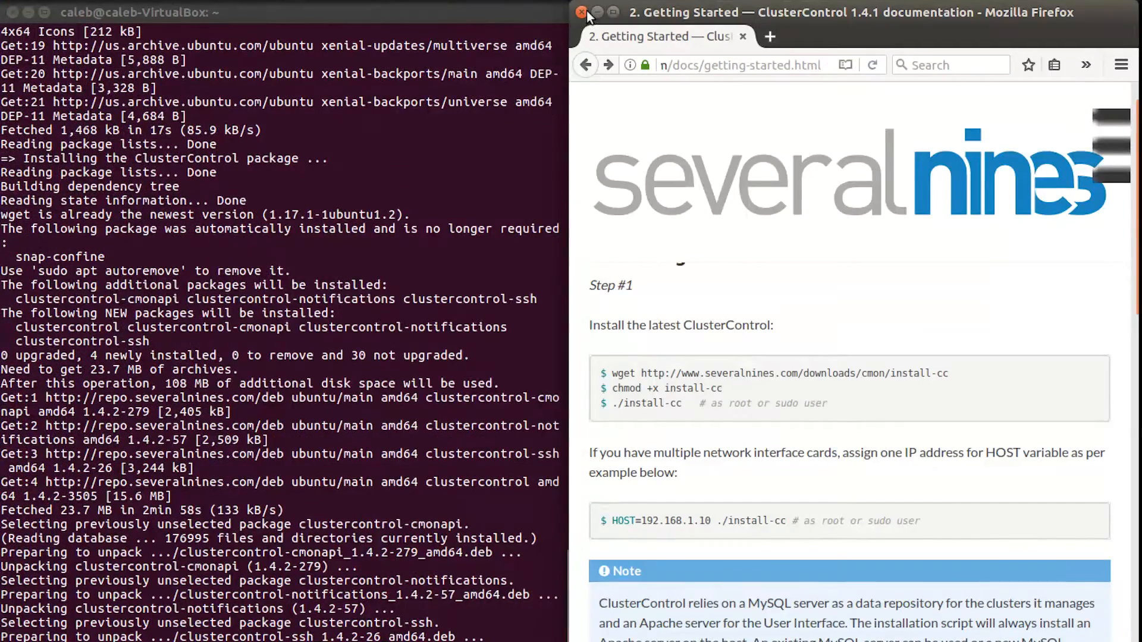
- Close Firefox, answer y to change the controller hostname, and enter 10.71.34
left_click(581, 13)
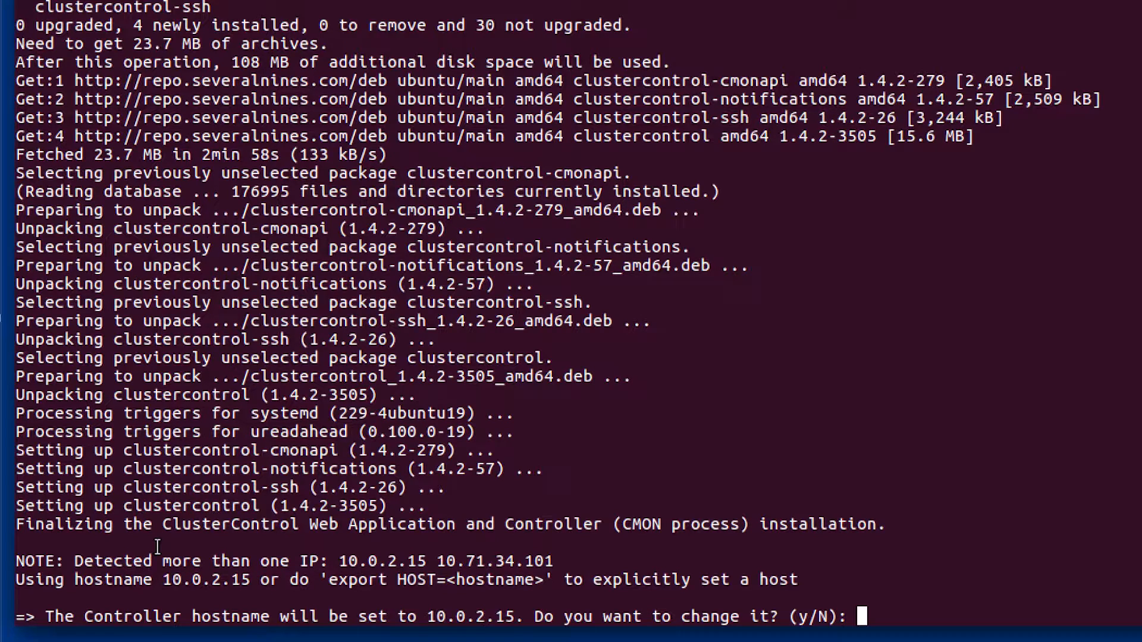
mouse_move(445, 545)
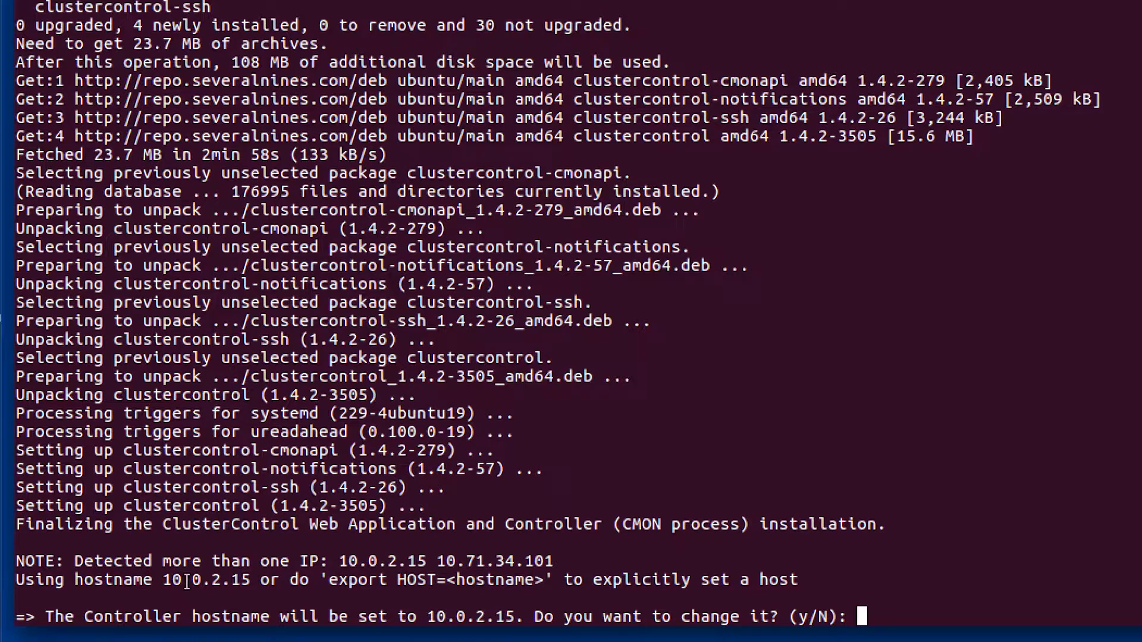
mouse_move(750, 597)
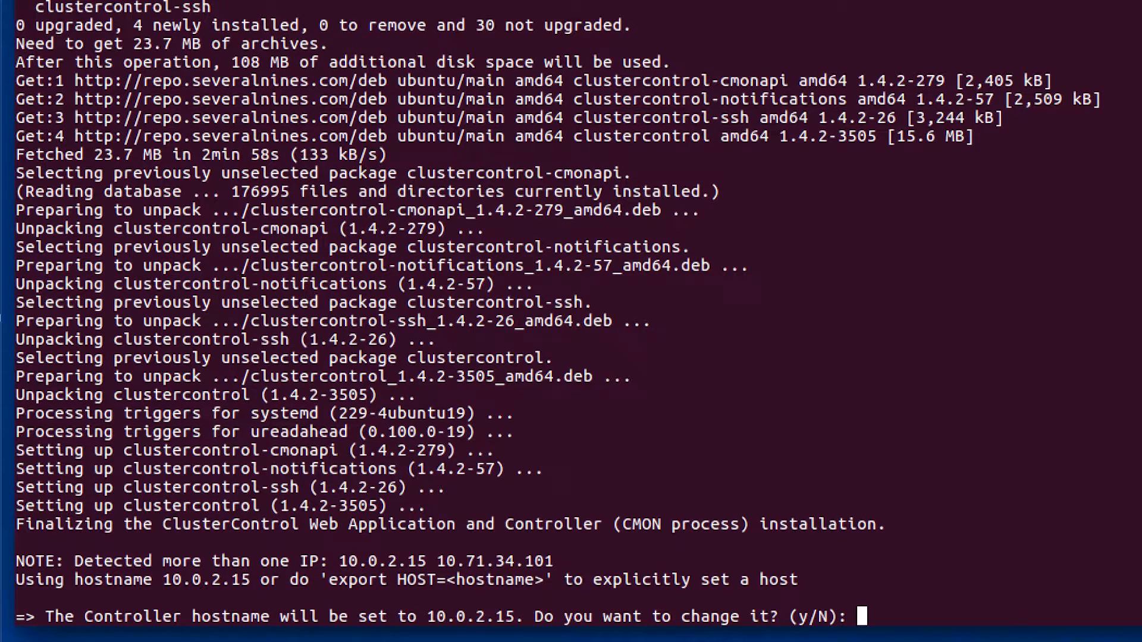
type("y")
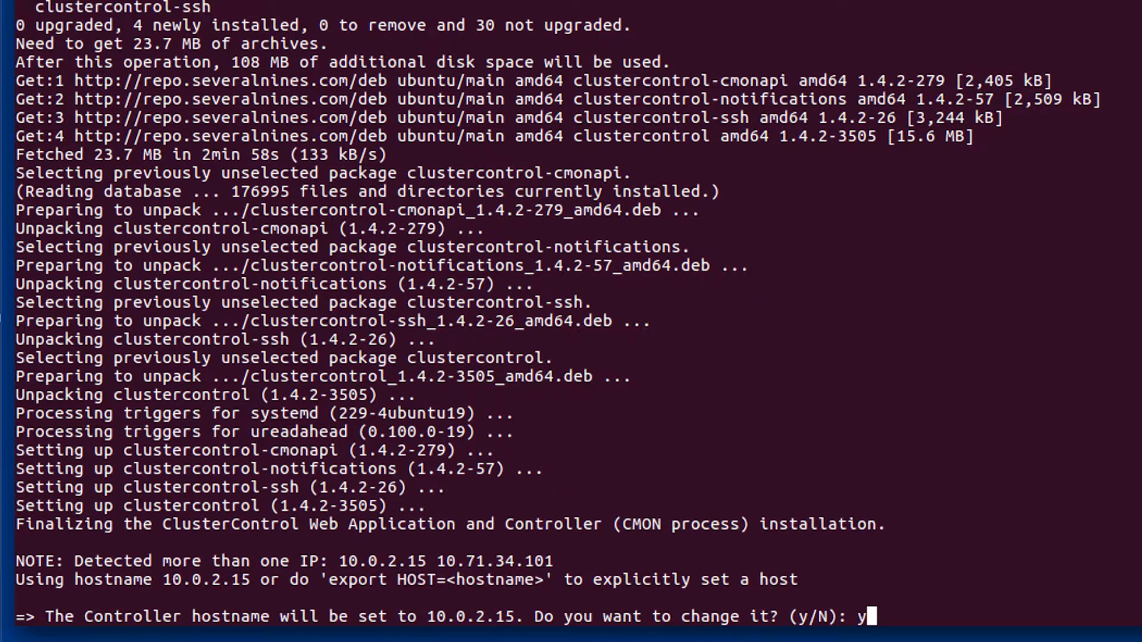
key("enter")
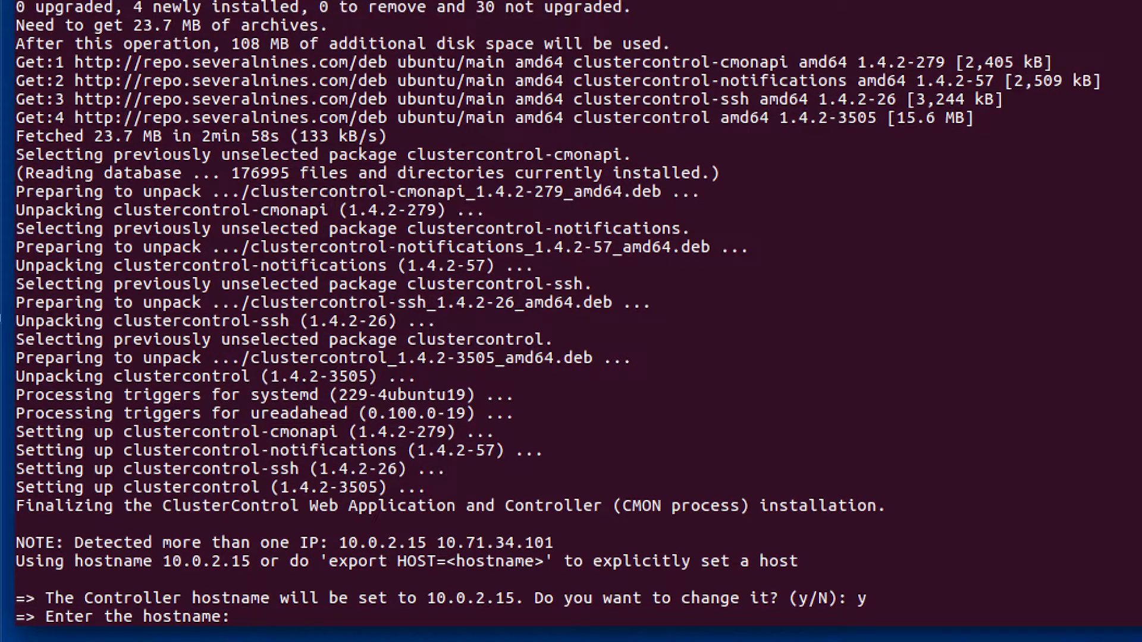
type("10")
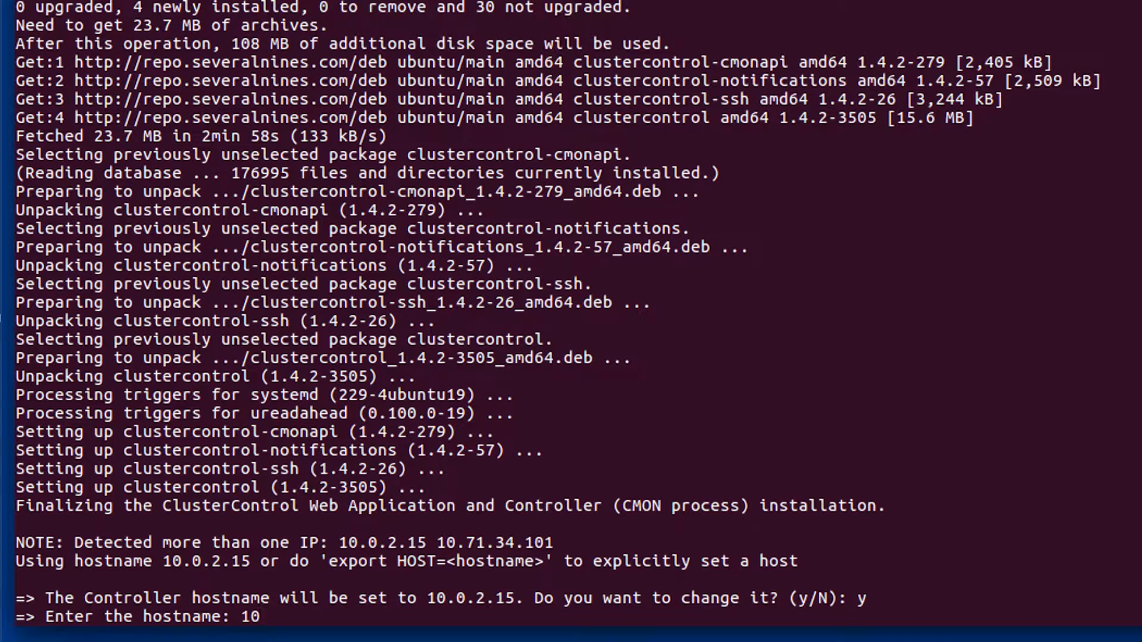
type(".71.")
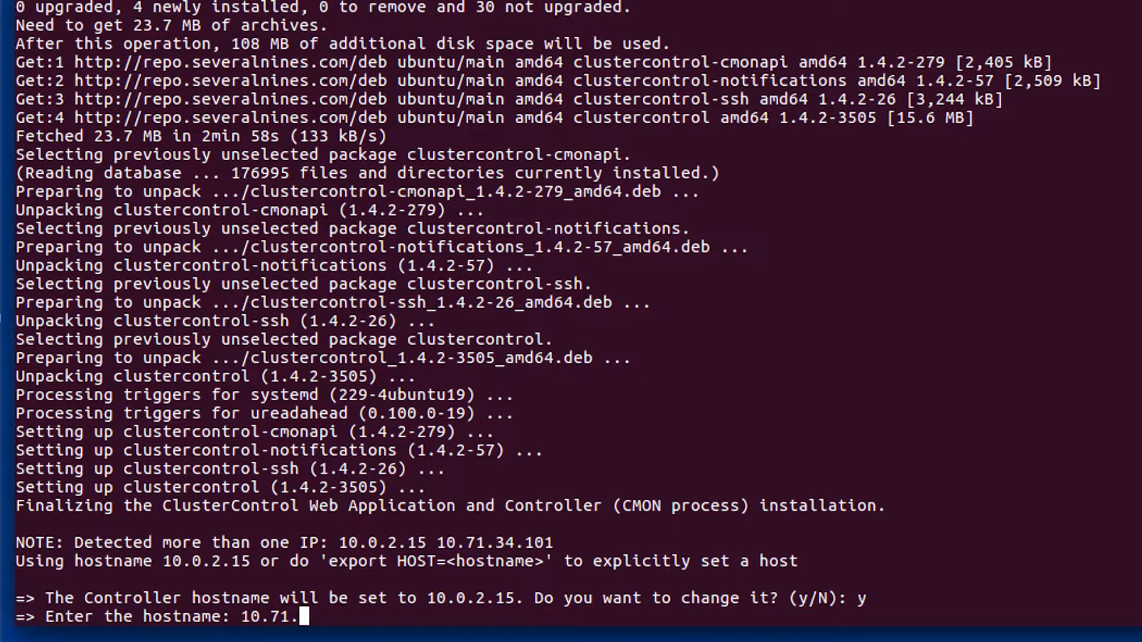
type("34.")
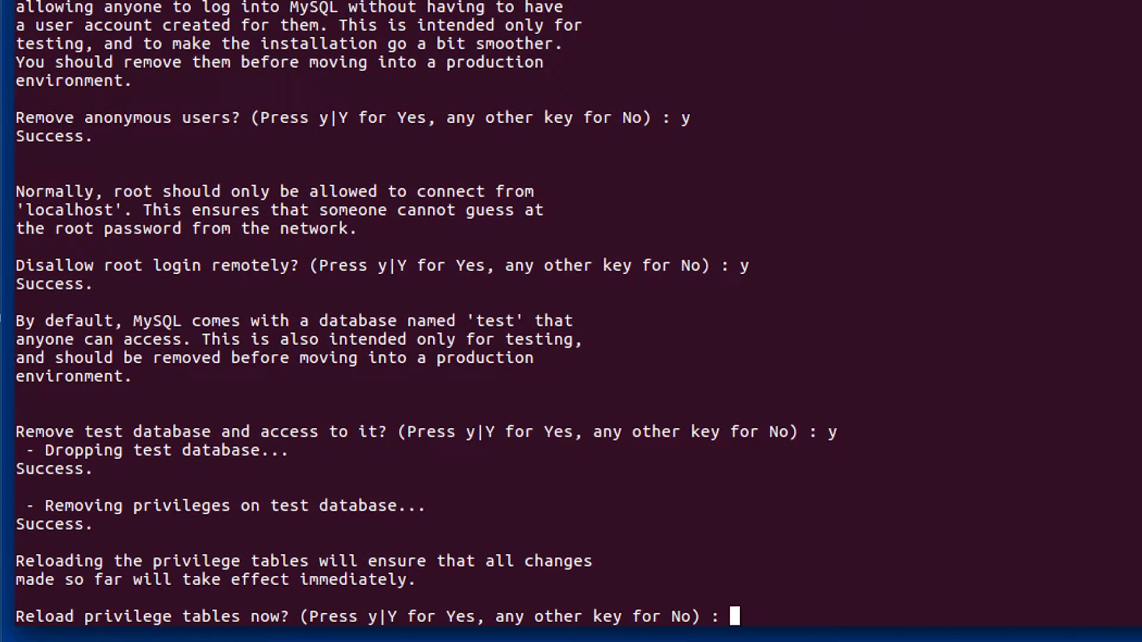
- Answer y and confirm reloading the MySQL privilege tables
type("y")
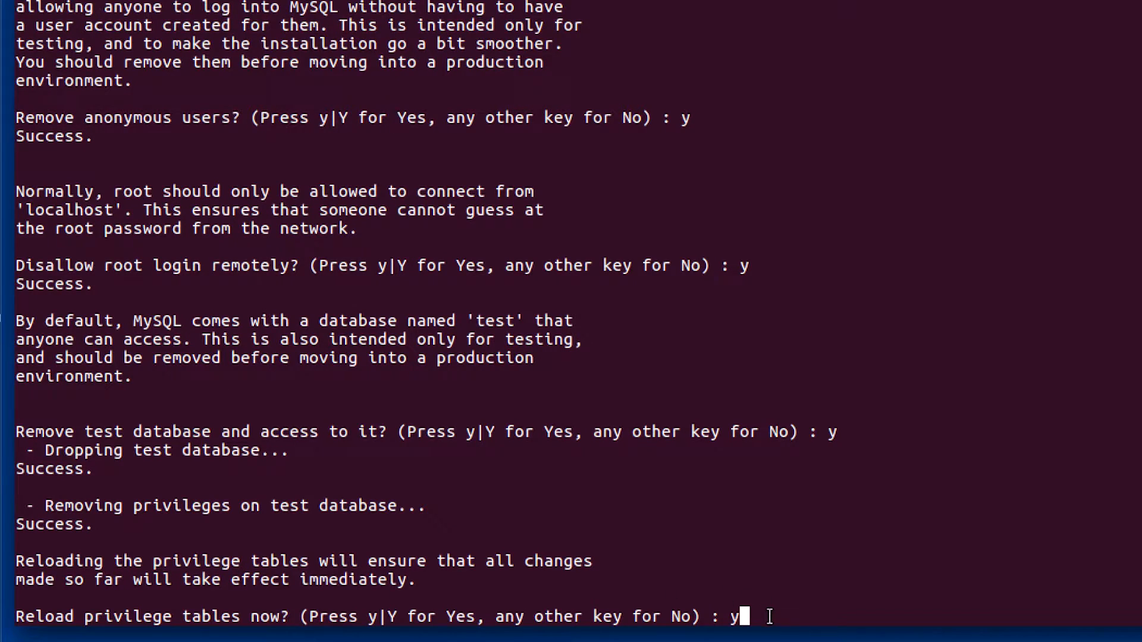
key("enter")
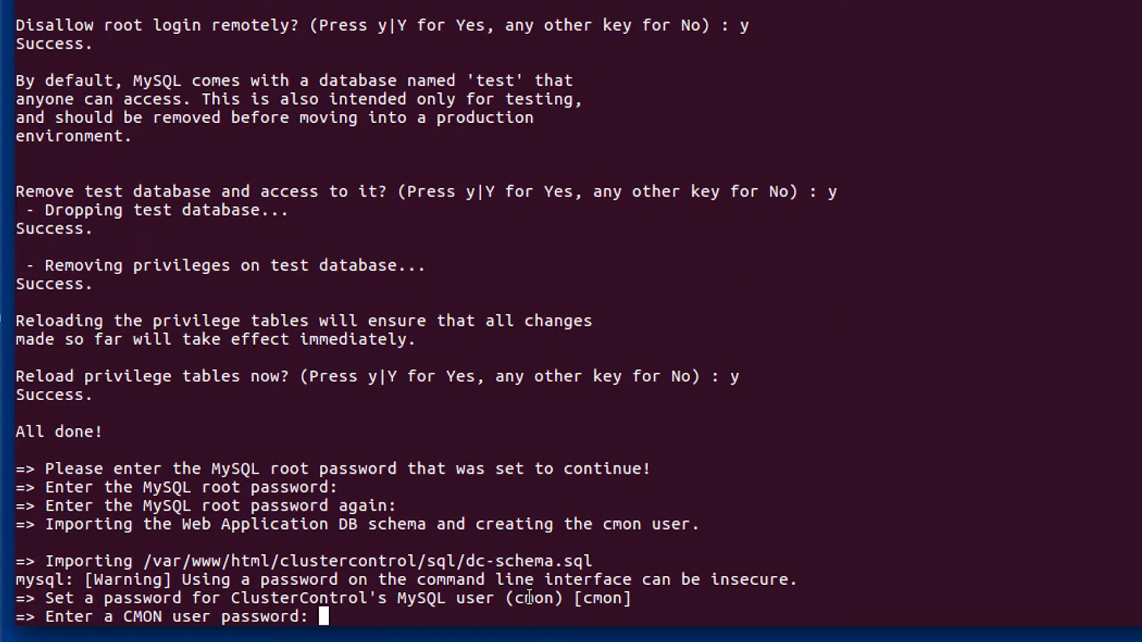
mouse_move(538, 620)
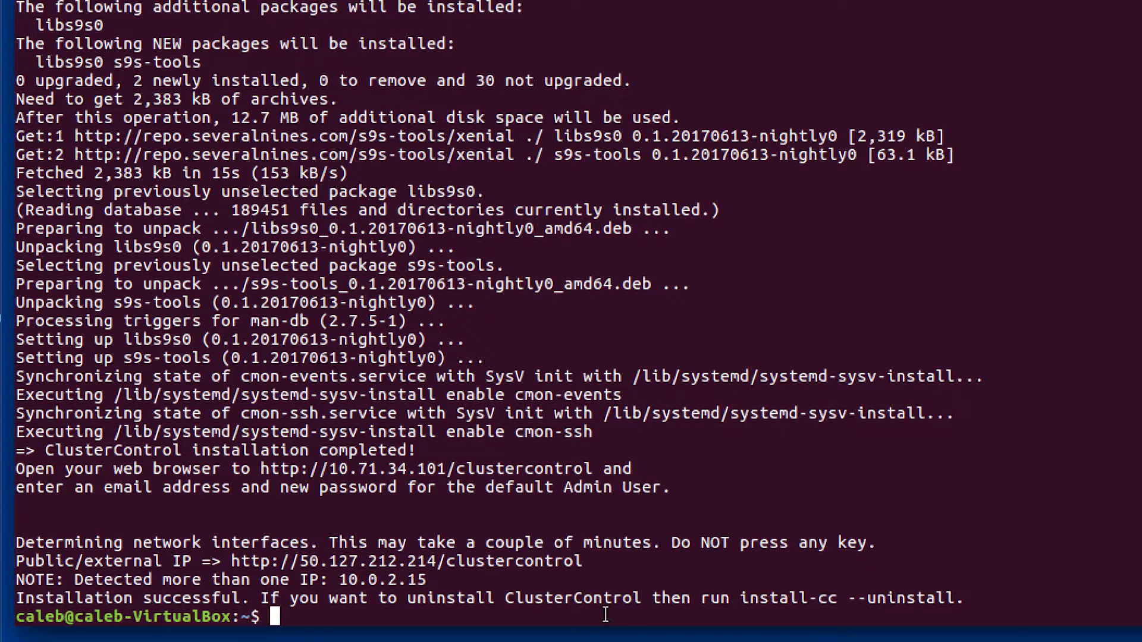
mouse_move(9, 464)
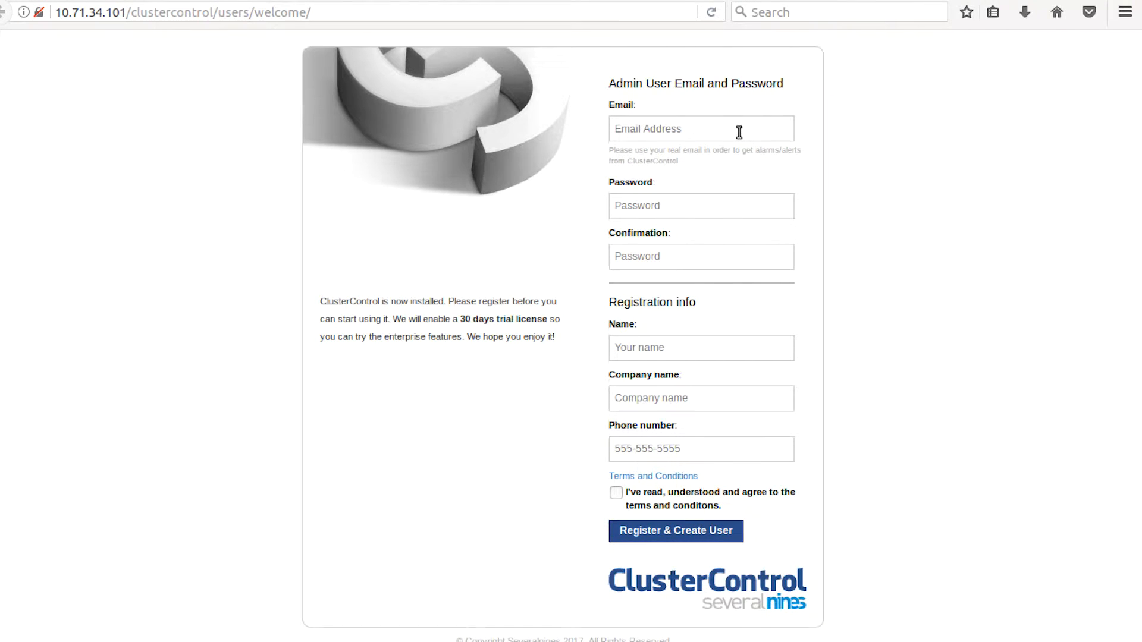
mouse_move(741, 347)
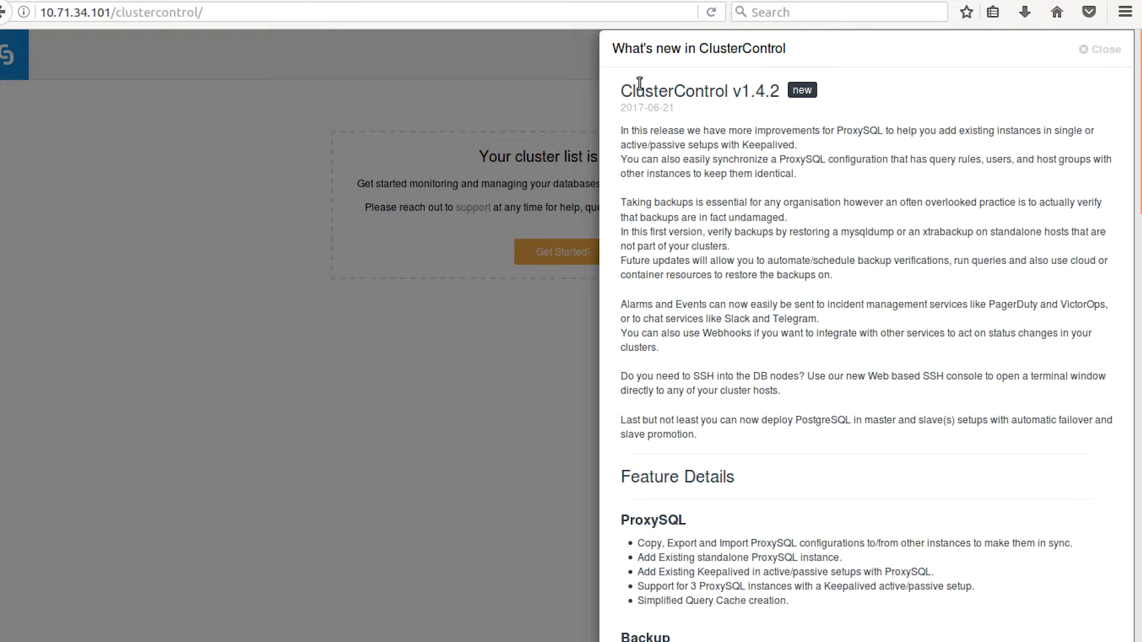
- Scroll through the What's new release notes, then close the panel
scroll("down", 3)
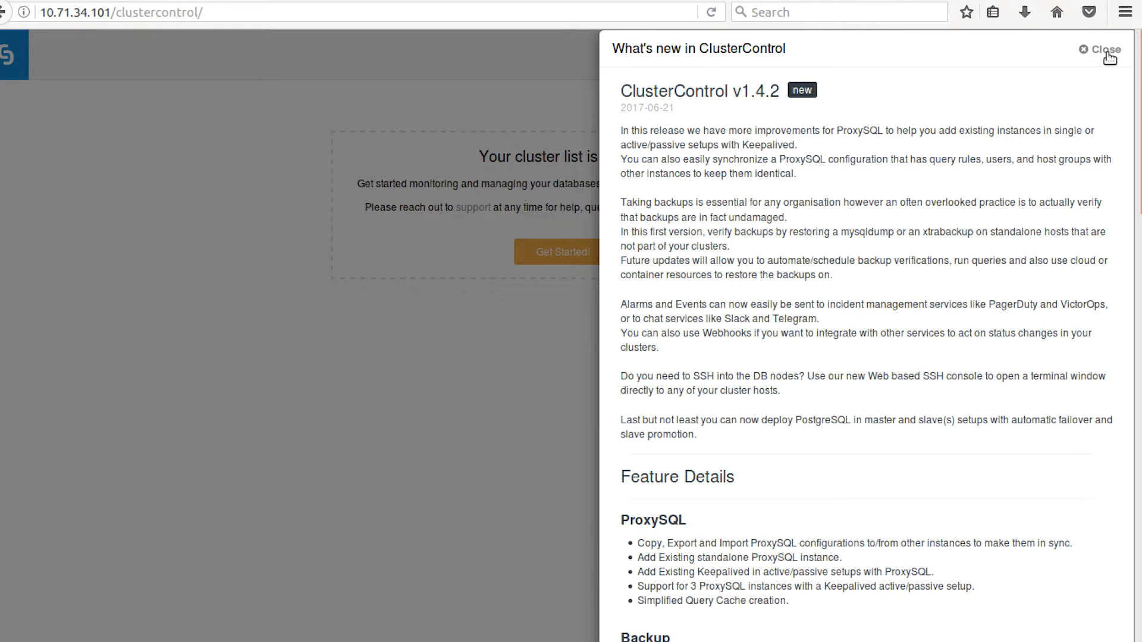
left_click(1104, 49)
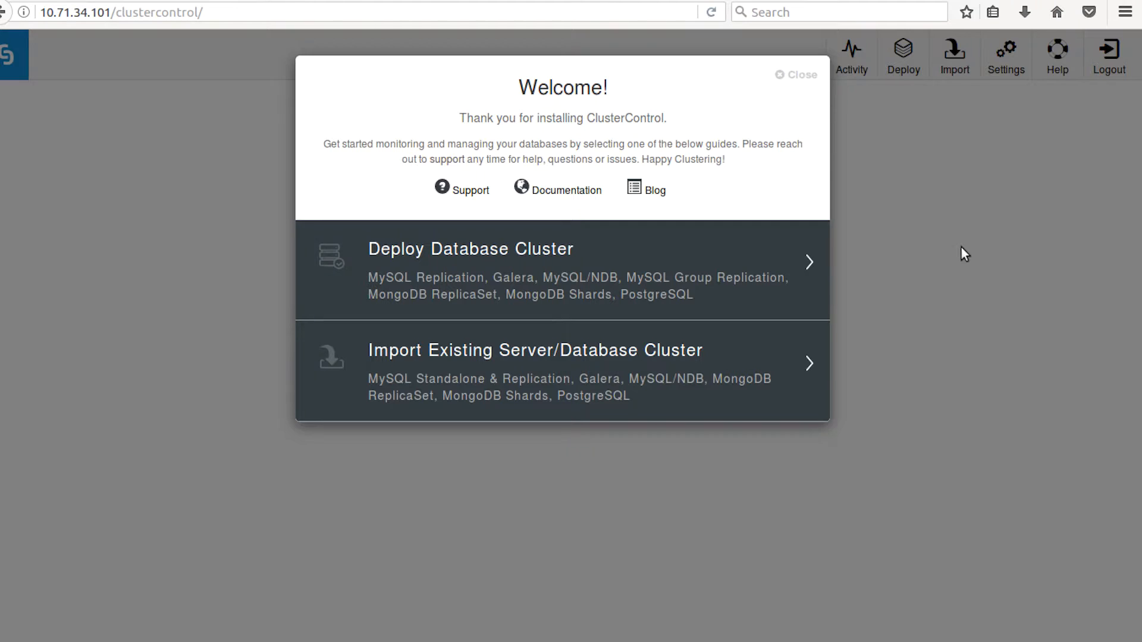
- Bookmark the ClusterControl dashboard with the Firefox star and confirm with Done
left_click(966, 12)
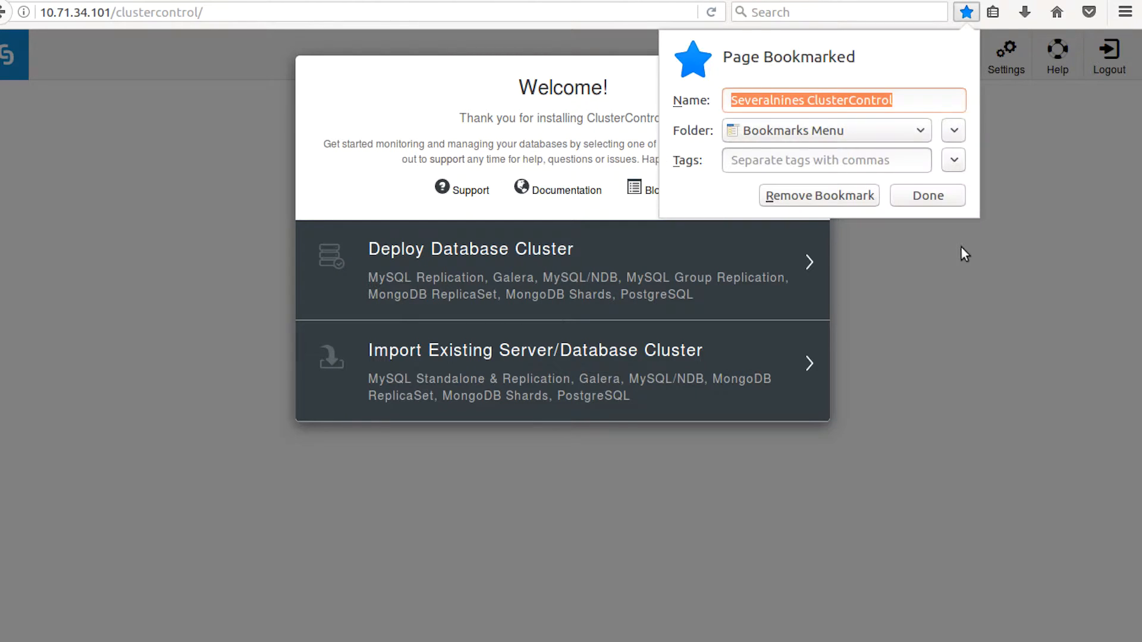
left_click(927, 195)
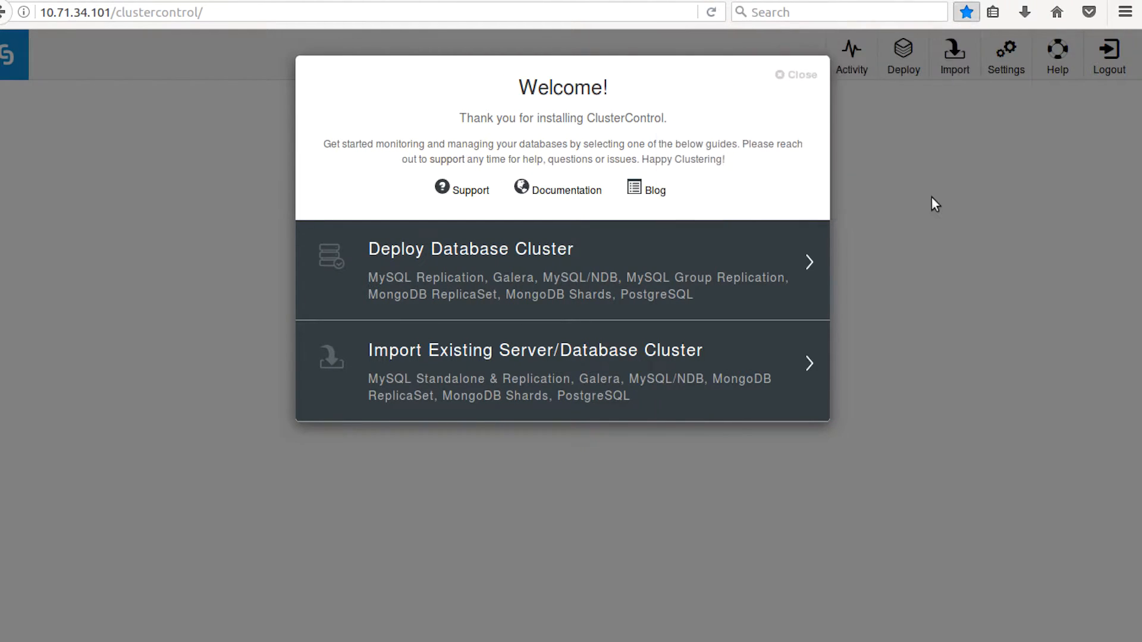